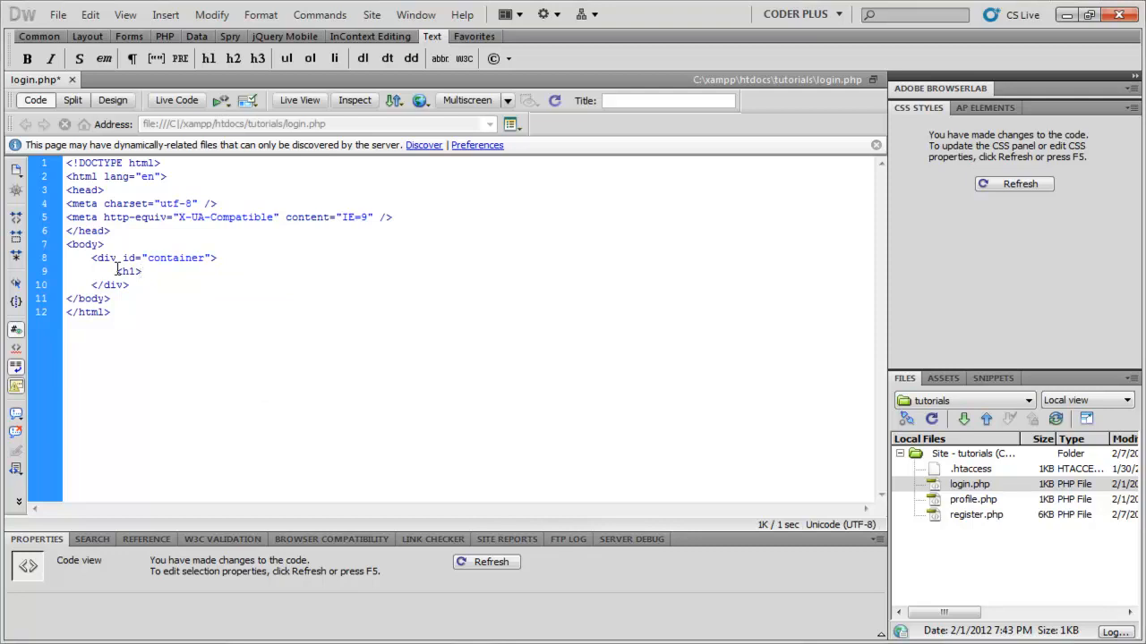
{"action": "type", "text": "Login Plean"}
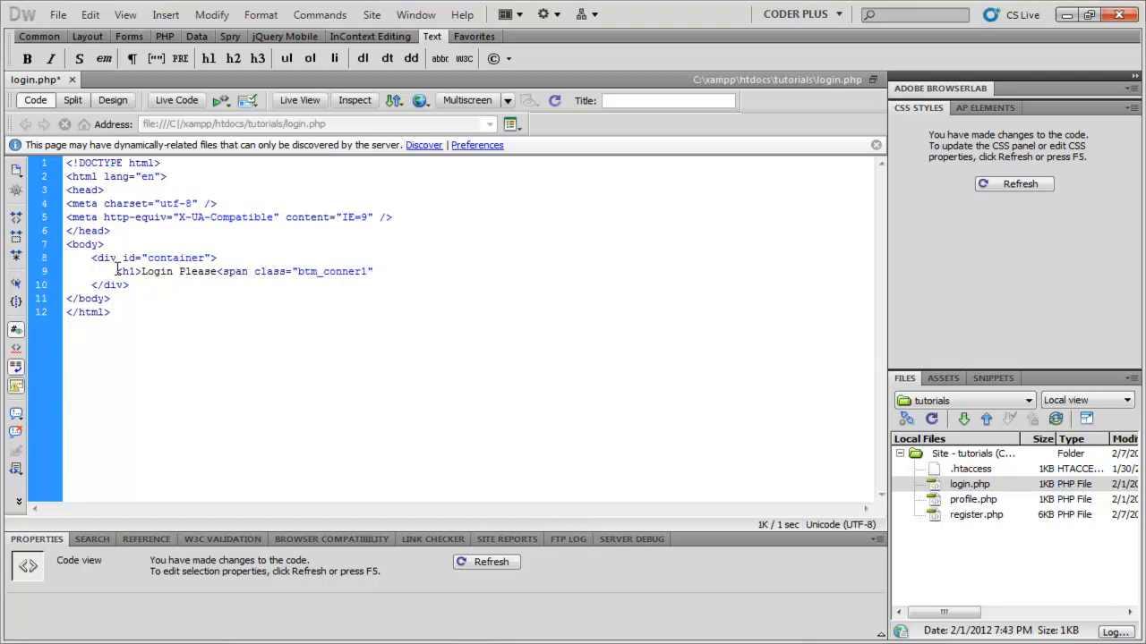
{"action": "type", "text": "></span><span class=\"btm_cornner2\"></span></h1>"}
{"action": "type", "text": "<div"}
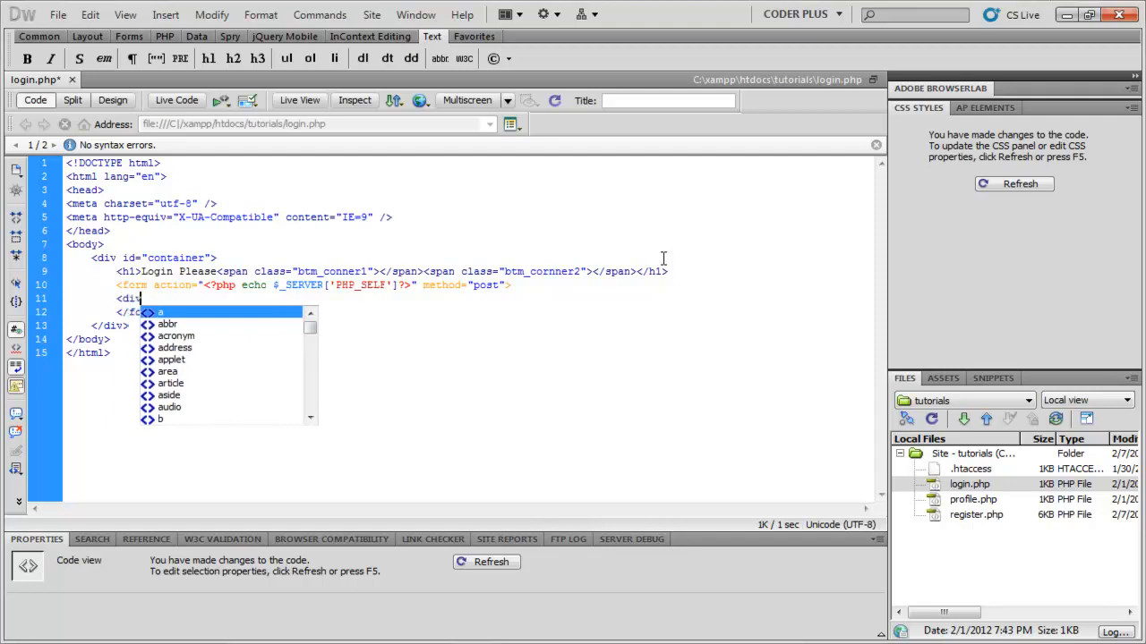
{"action": "type", "text": "<label for=\"username\""}
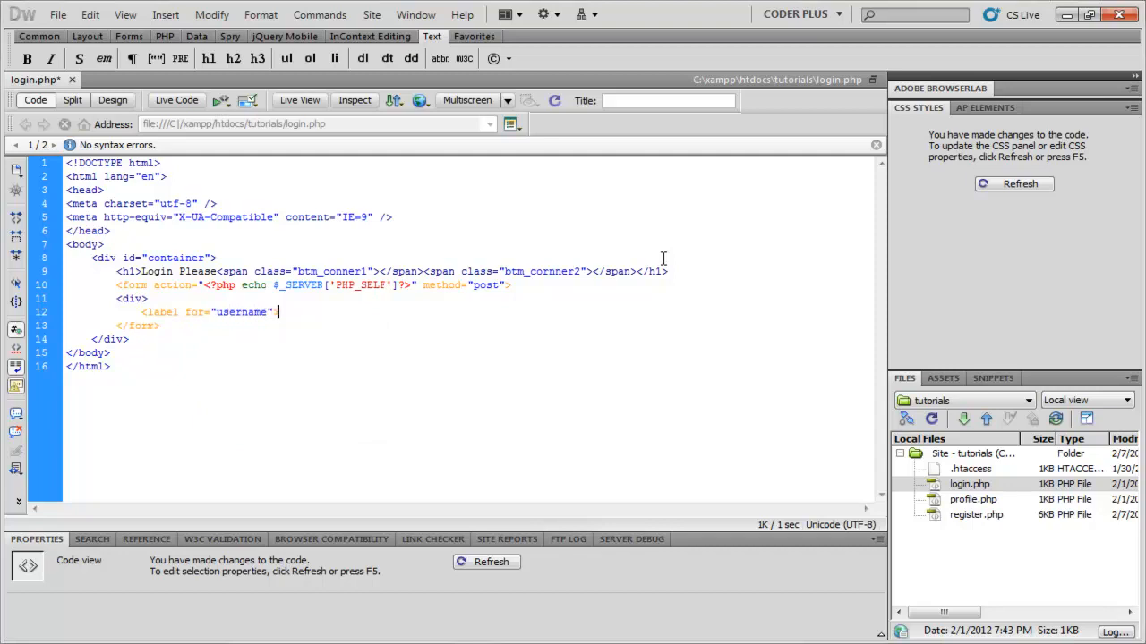
{"action": "type", "text": "Username</label>"}
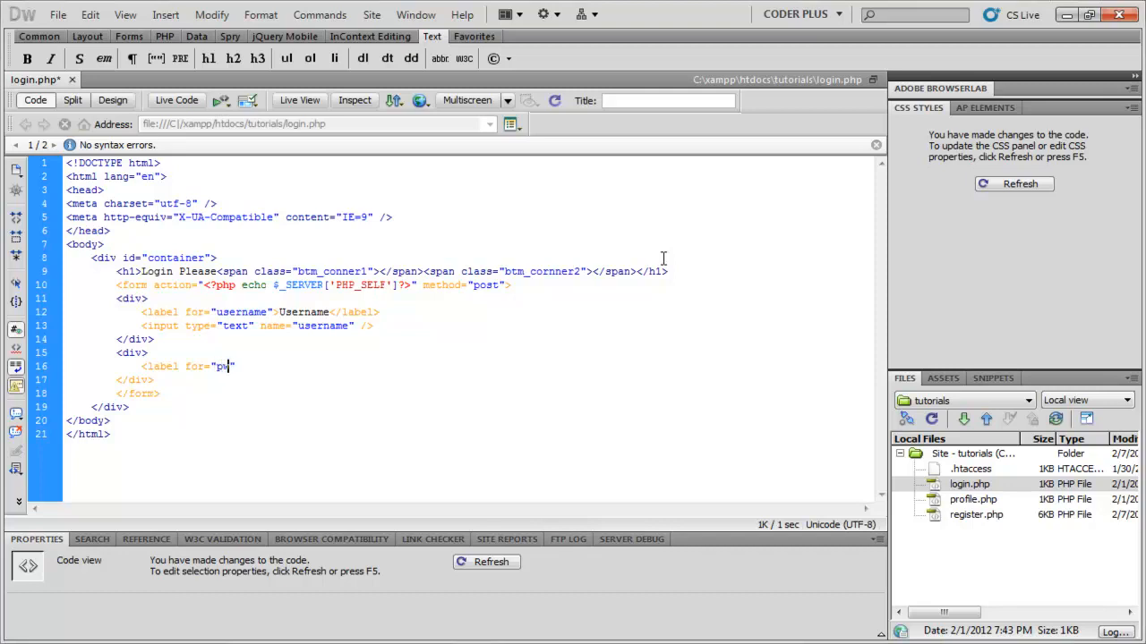
{"action": "type", "text": "rd\">Password</label>"}
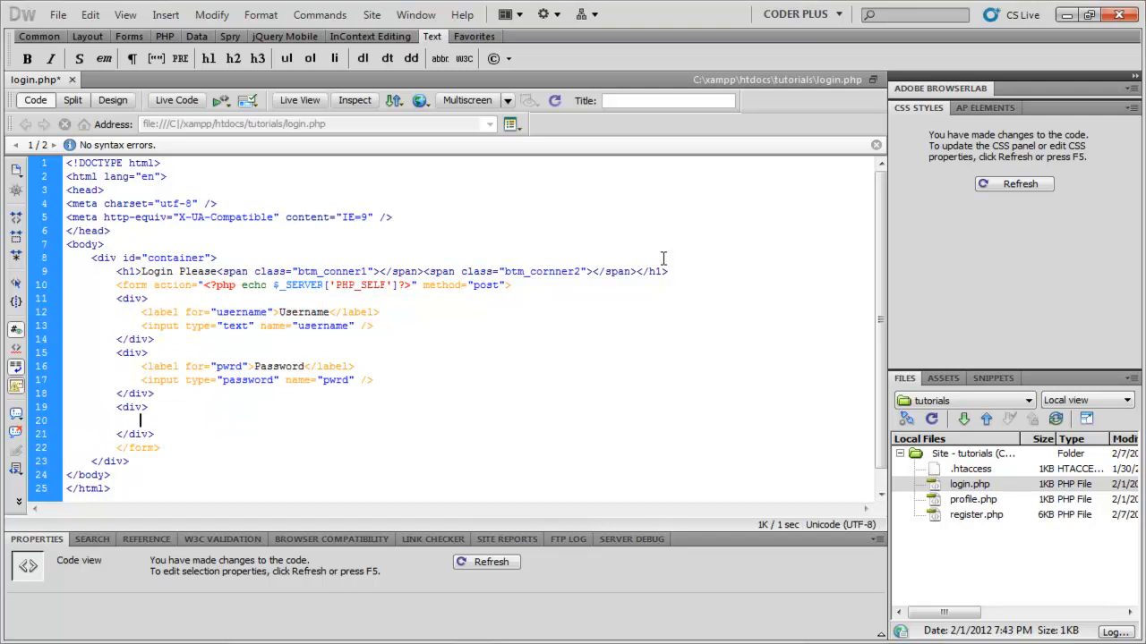
{"action": "type", "text": "<button type=\"submit\" name=\"submit\""}
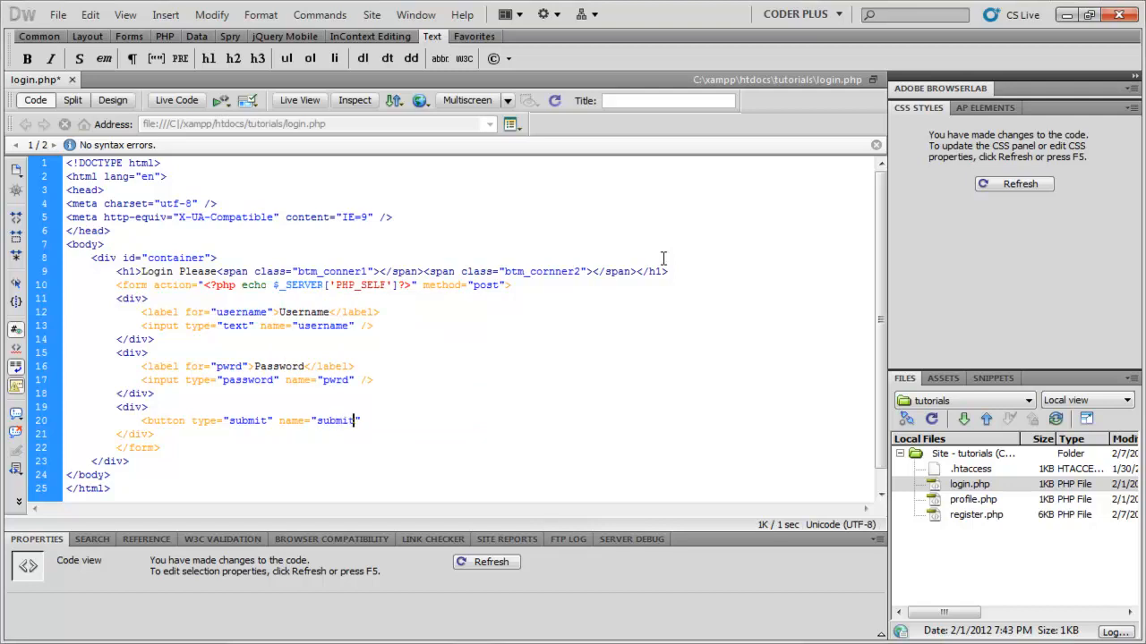